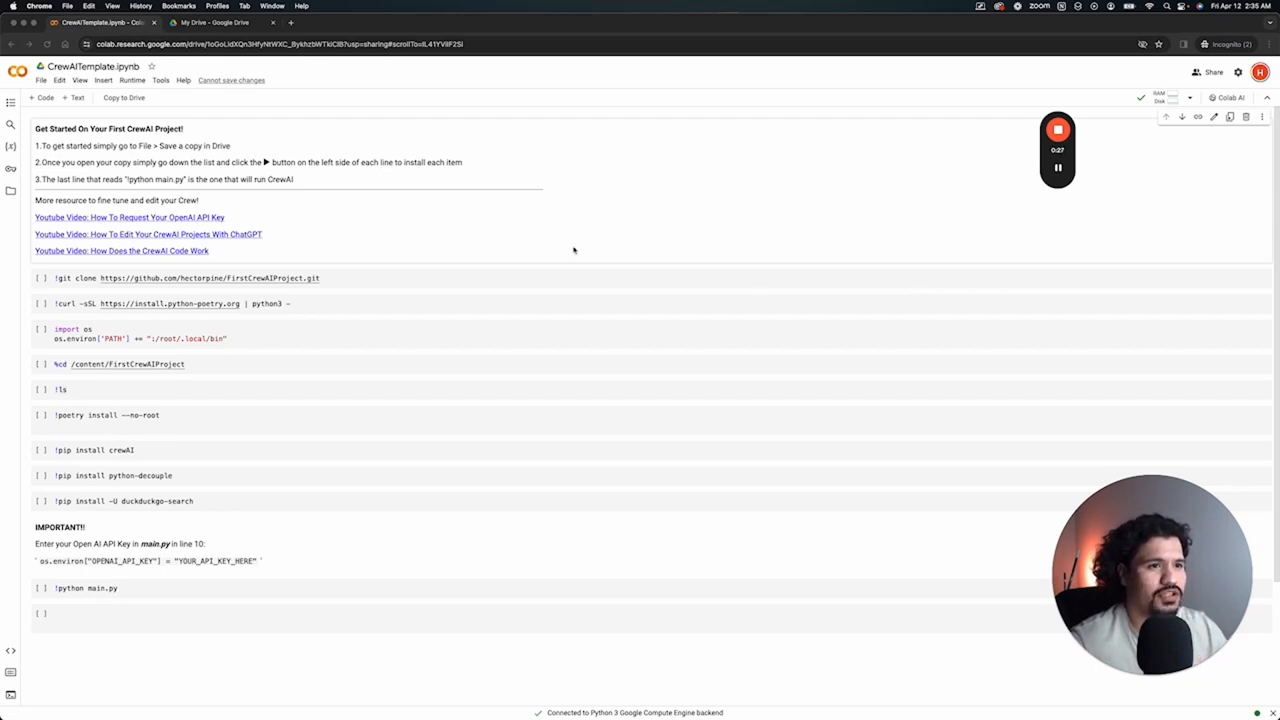
{"action": "mouse_move", "coordinate": [409, 231]}
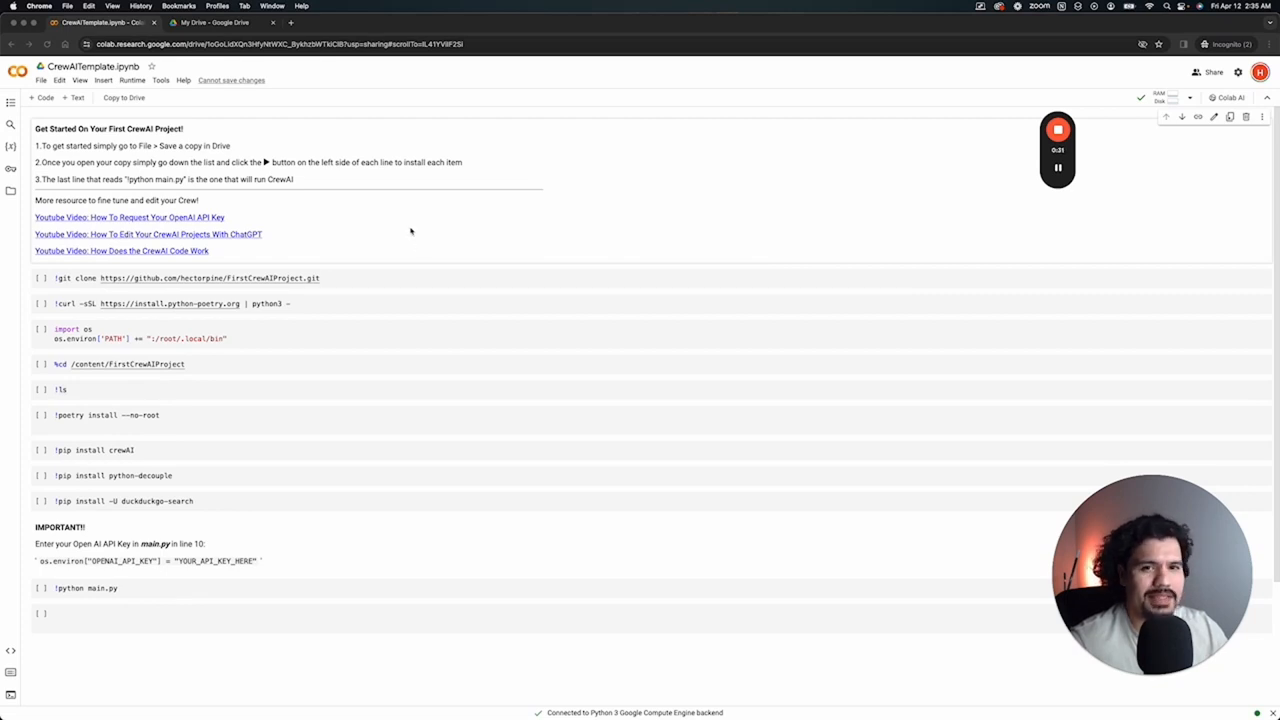
{"action": "mouse_move", "coordinate": [388, 237]}
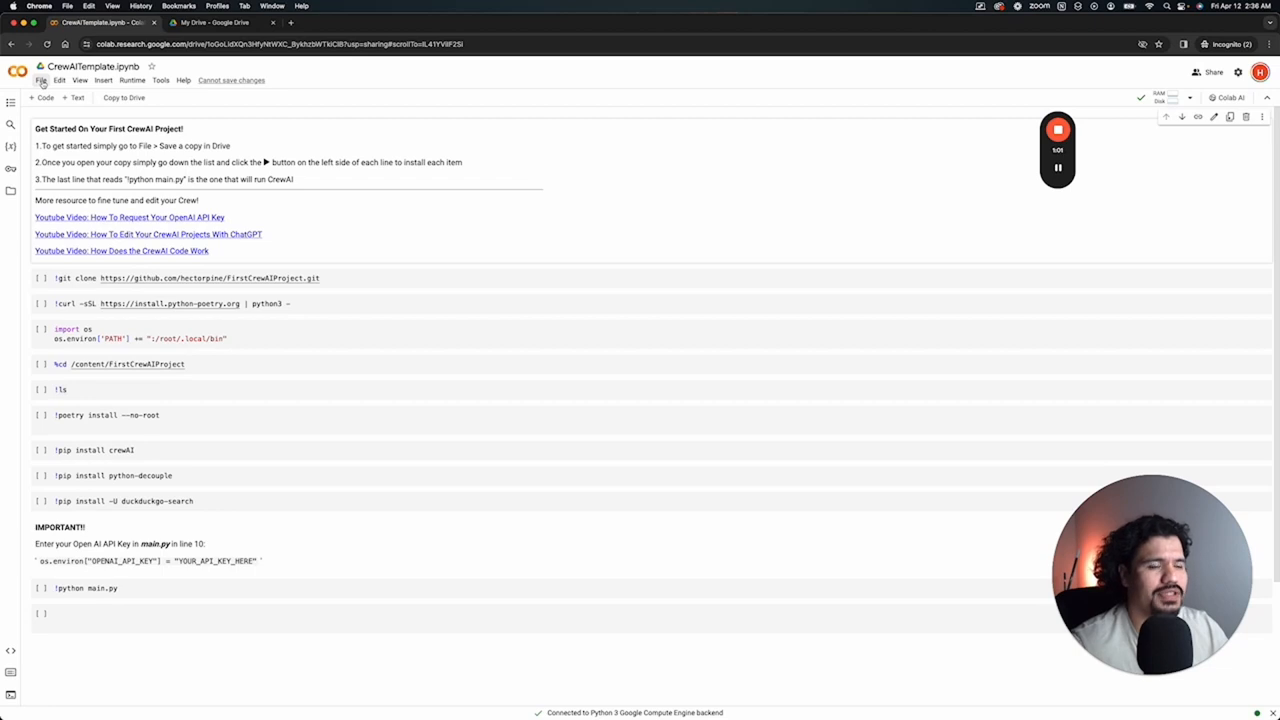
Save a copy of the CrewAI template to Drive, opening Copy of CrewAITemplate.ipynb
{"action": "left_click", "coordinate": [42, 80]}
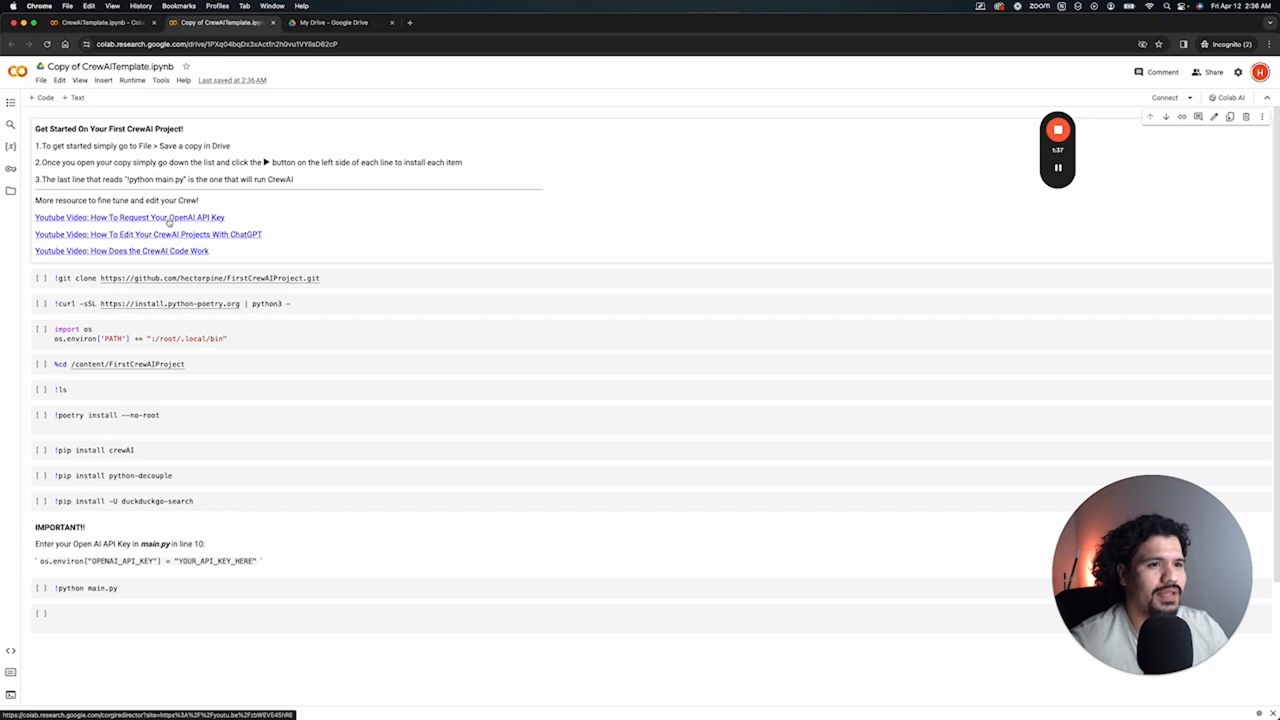
{"action": "left_click", "coordinate": [42, 278]}
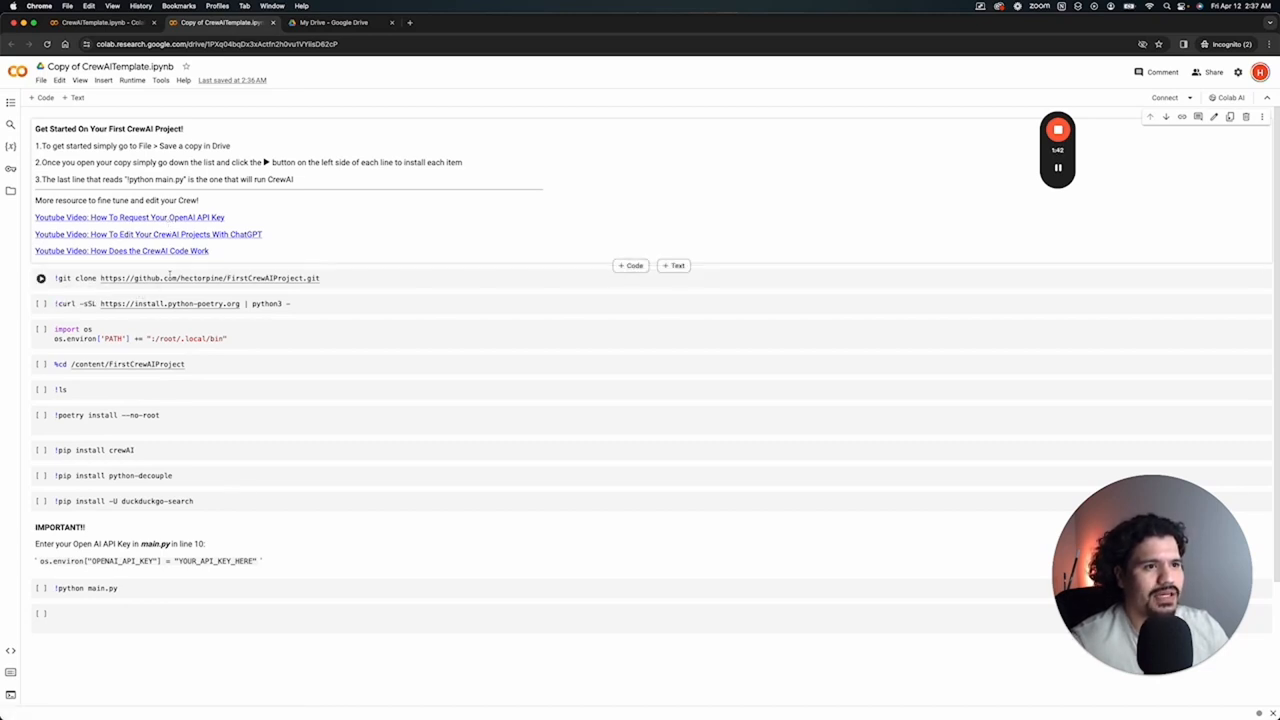
Run the git clone cell for FirstCrewAIProject and the curl Poetry install cell
{"action": "left_click", "coordinate": [41, 278]}
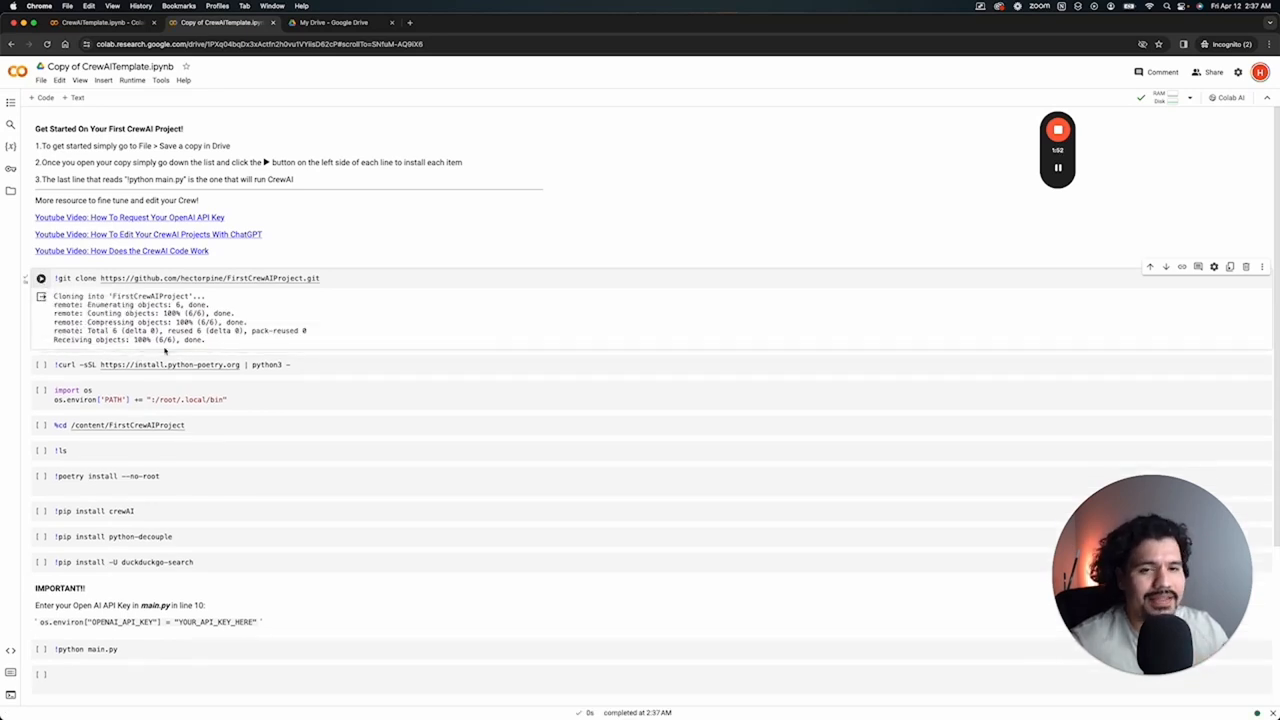
{"action": "left_click", "coordinate": [41, 364]}
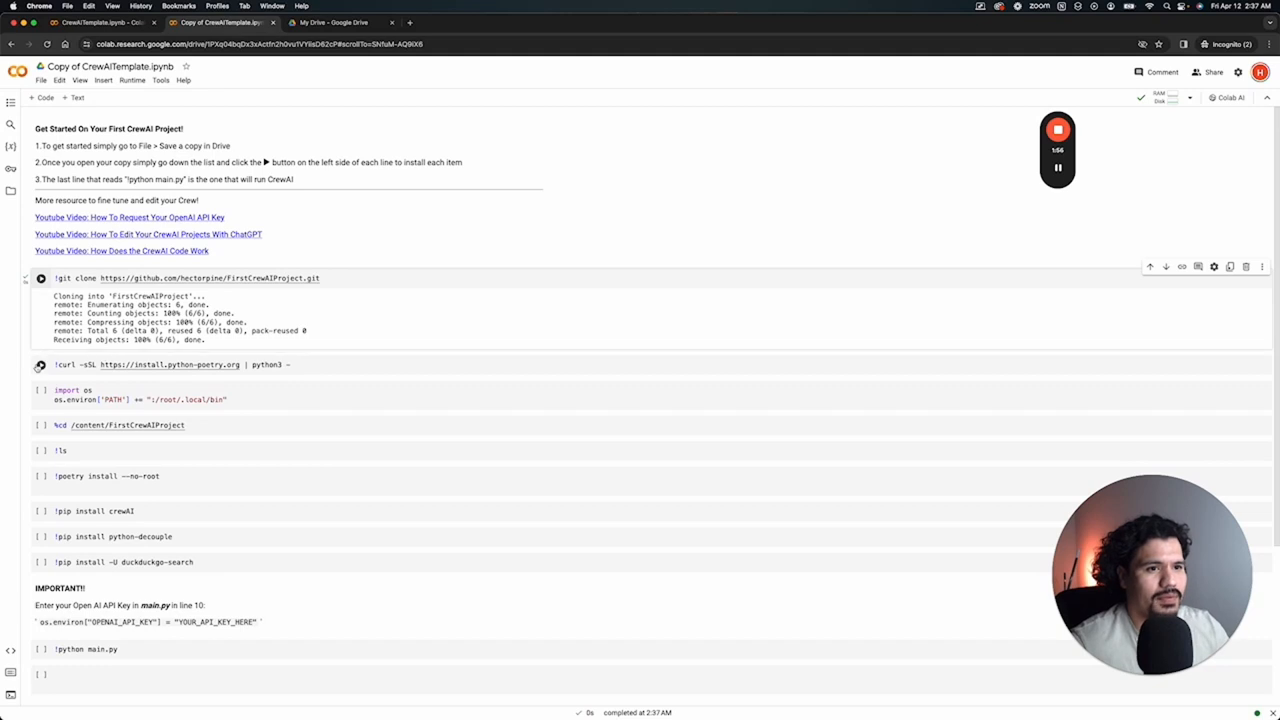
{"action": "left_click", "coordinate": [41, 364]}
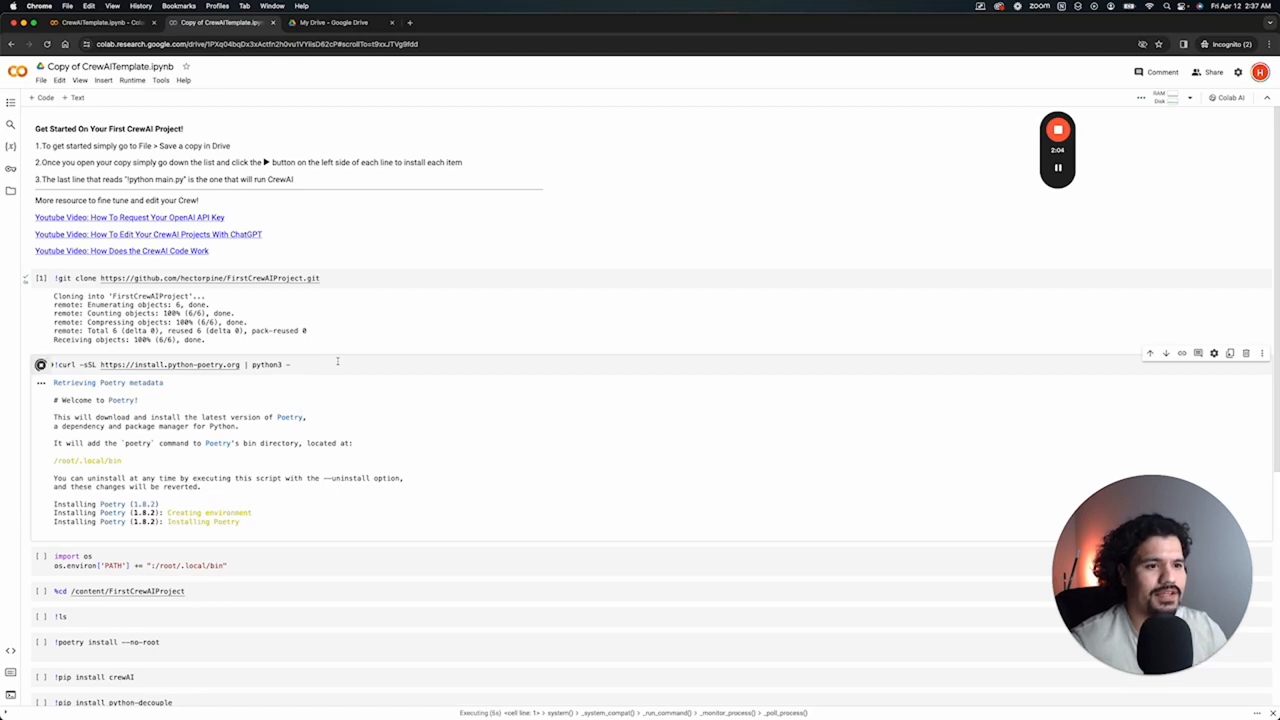
{"action": "scroll", "scroll_direction": "down", "scroll_amount": 3}
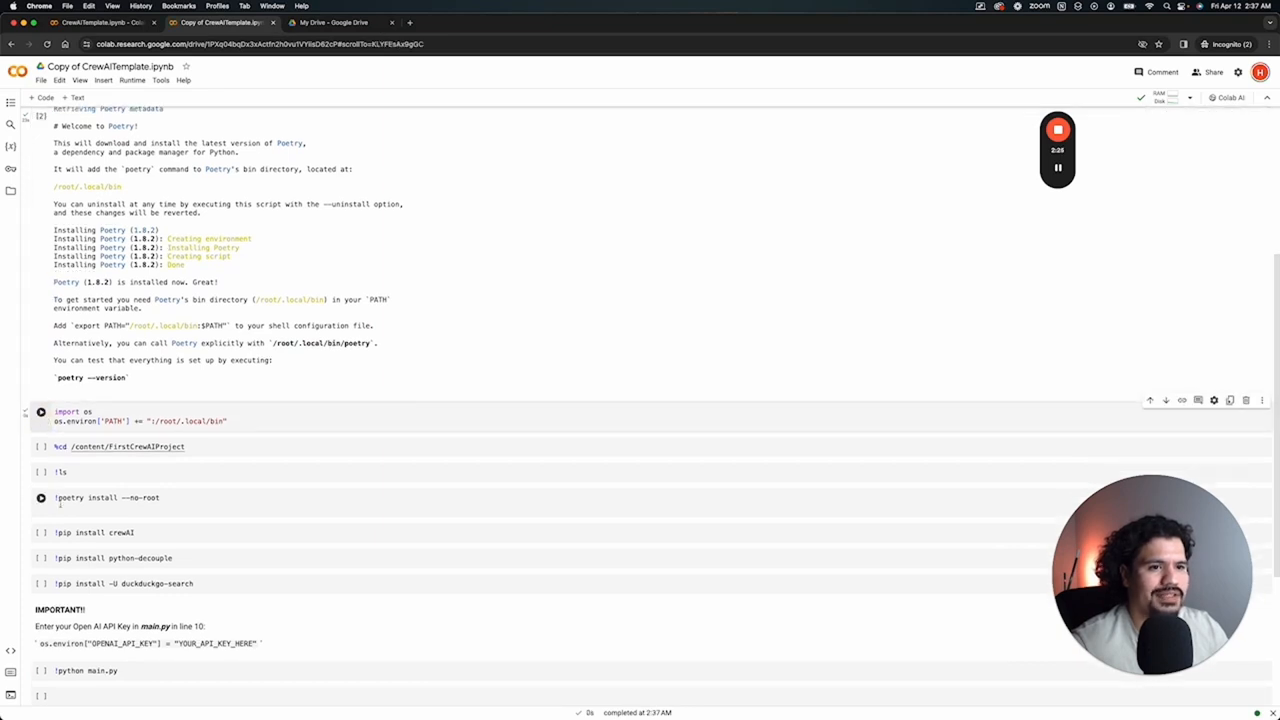
Run the PATH, %cd FirstCrewAIProject and package install cells, including crewAI
{"action": "left_click", "coordinate": [41, 446]}
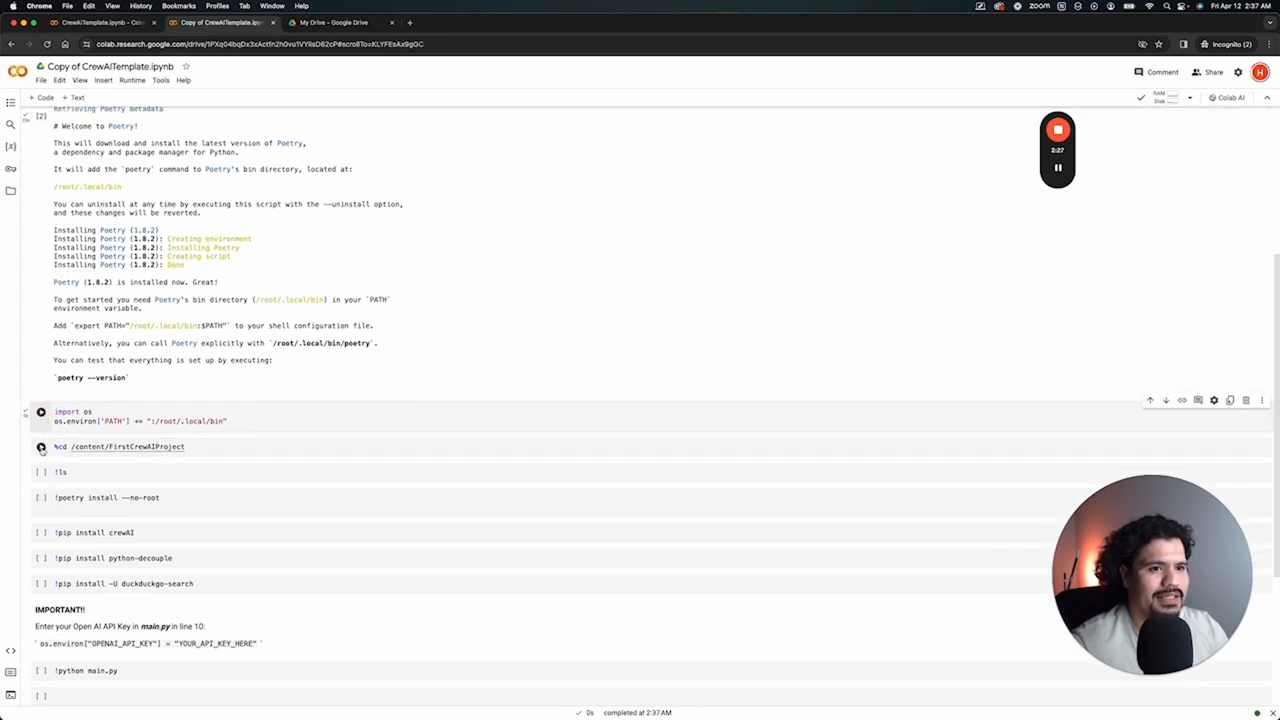
{"action": "left_click", "coordinate": [41, 446]}
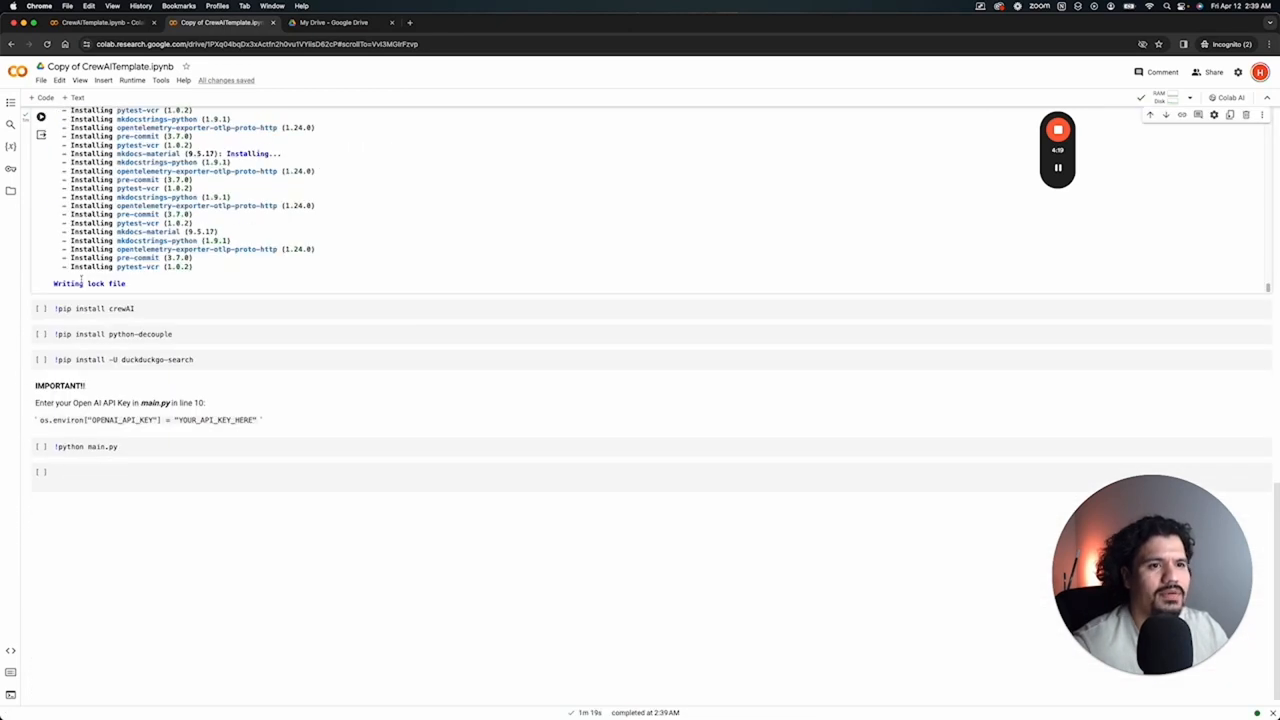
{"action": "left_click", "coordinate": [40, 308]}
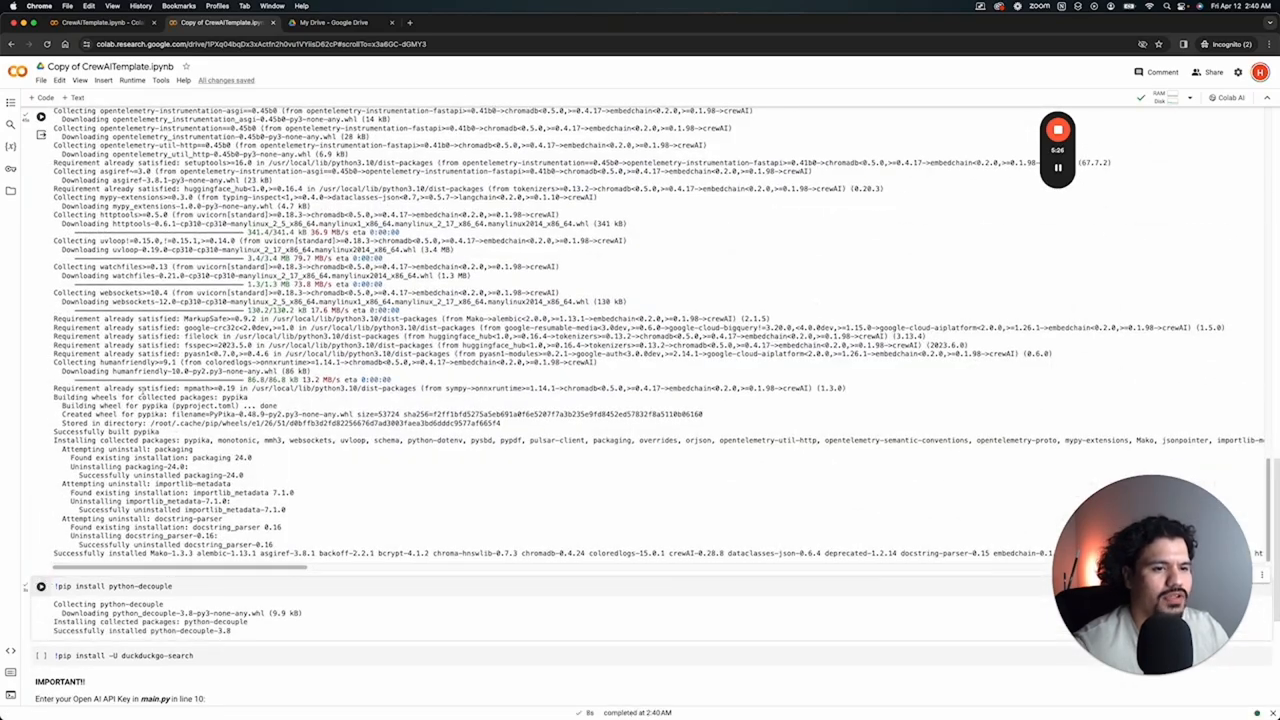
{"action": "scroll", "scroll_direction": "down", "scroll_amount": 3}
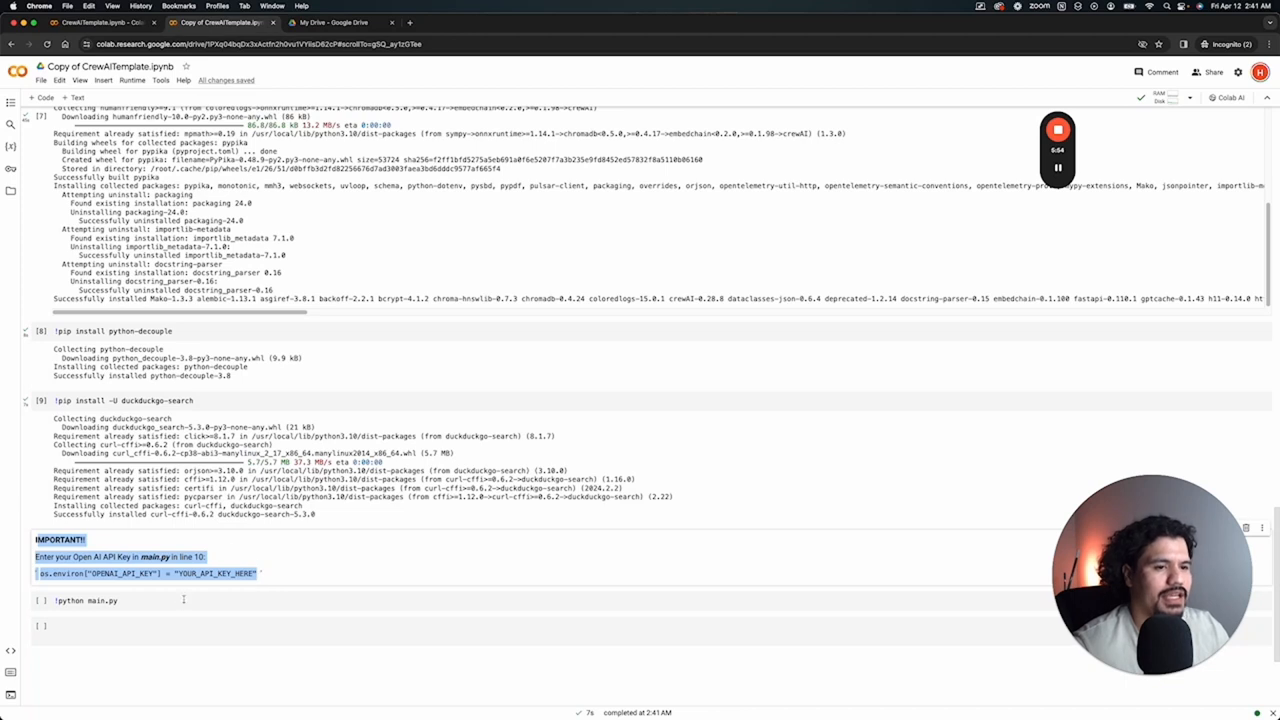
Open main.py from the Files sidebar and select the YOUR_API_KEY_HERE placeholder on line 10
{"action": "left_click", "coordinate": [41, 600]}
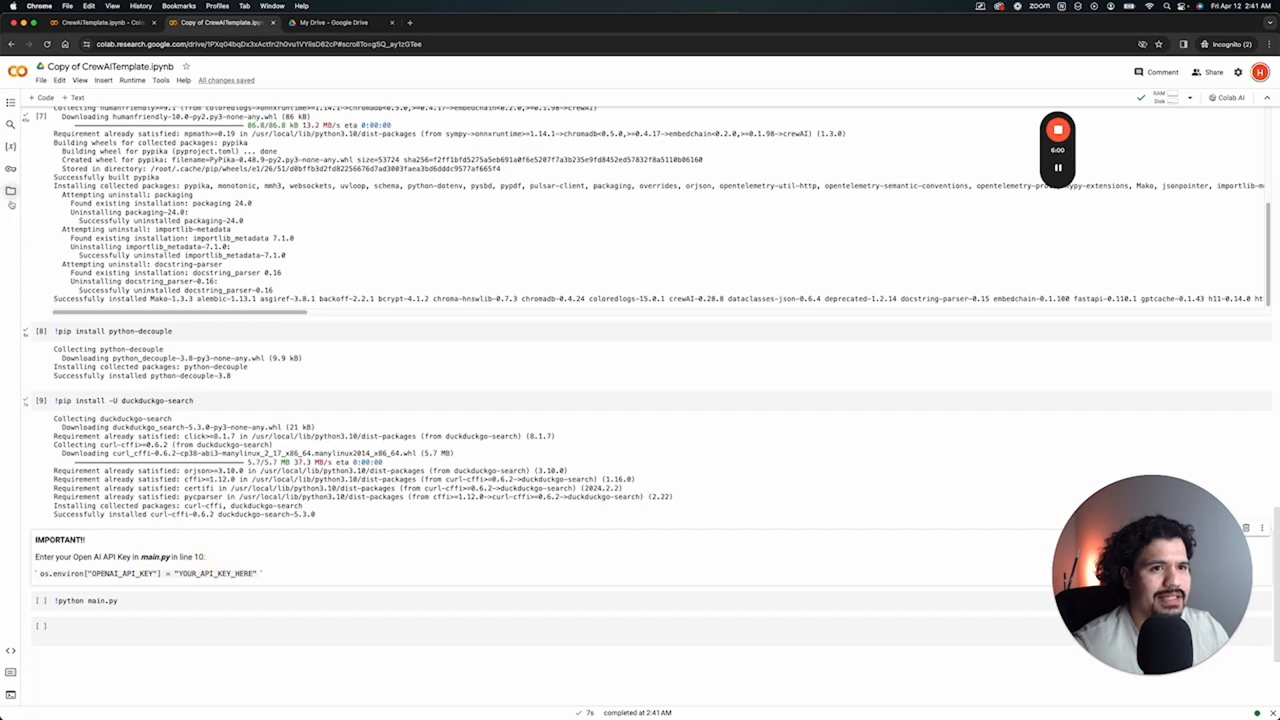
{"action": "left_click", "coordinate": [11, 108]}
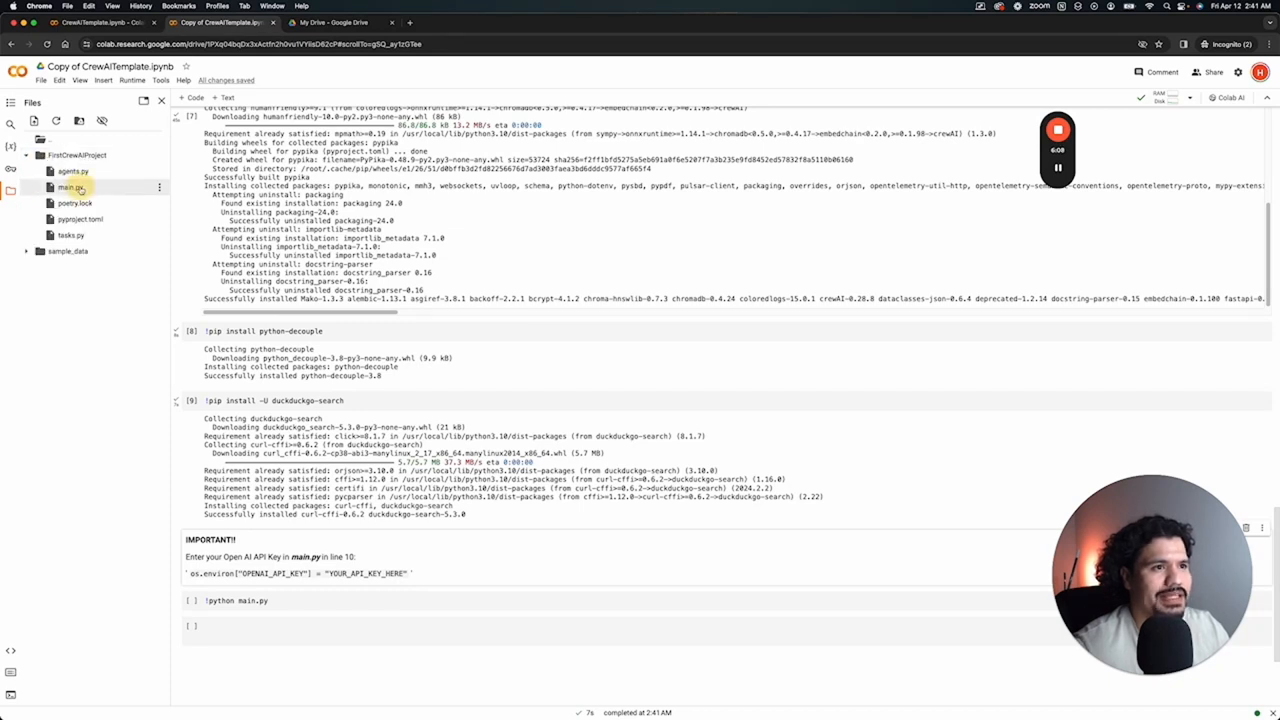
{"action": "double_click", "coordinate": [69, 187]}
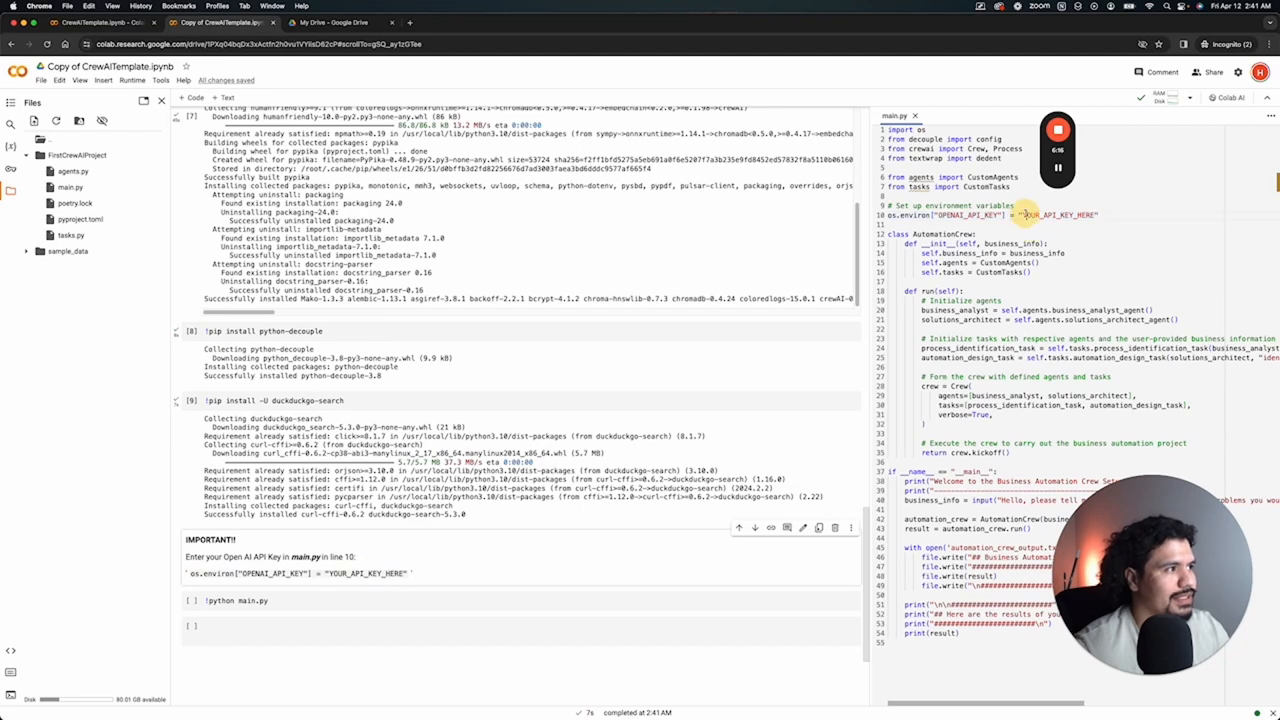
{"action": "double_click", "coordinate": [1058, 214]}
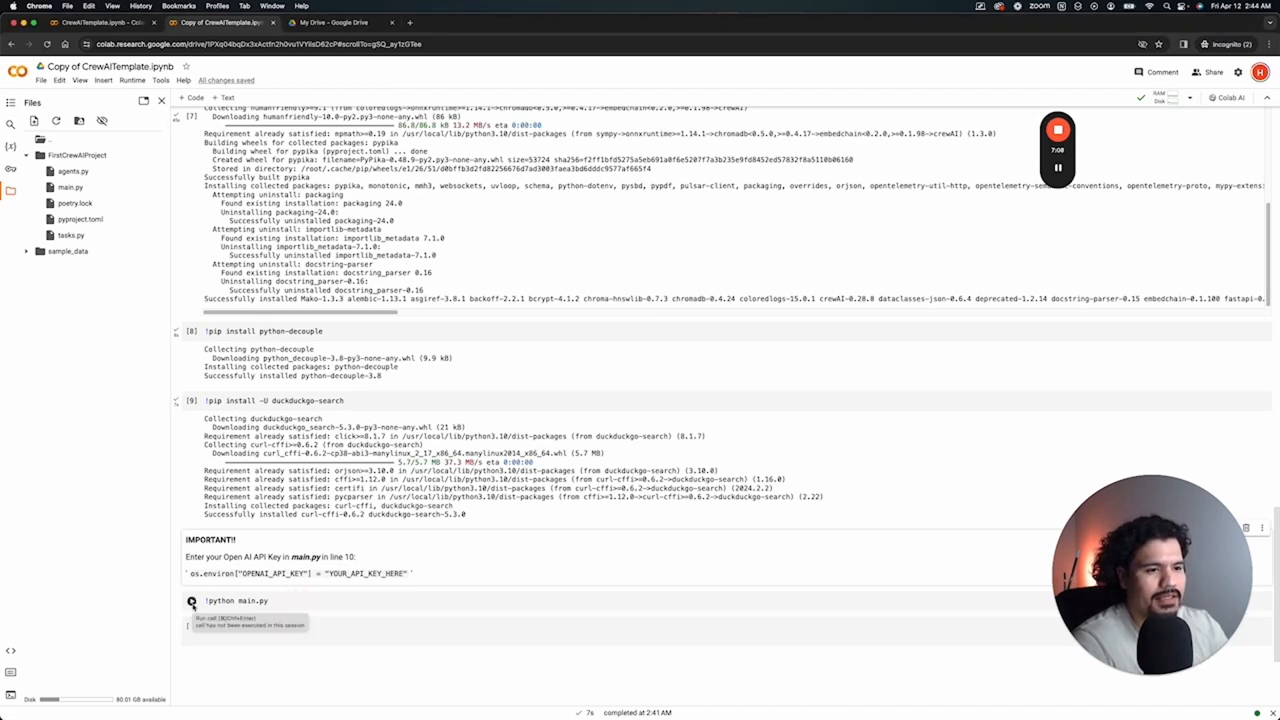
Run the !python main.py cell and start answering 'I want to open bbq food tru'
{"action": "left_click", "coordinate": [191, 601]}
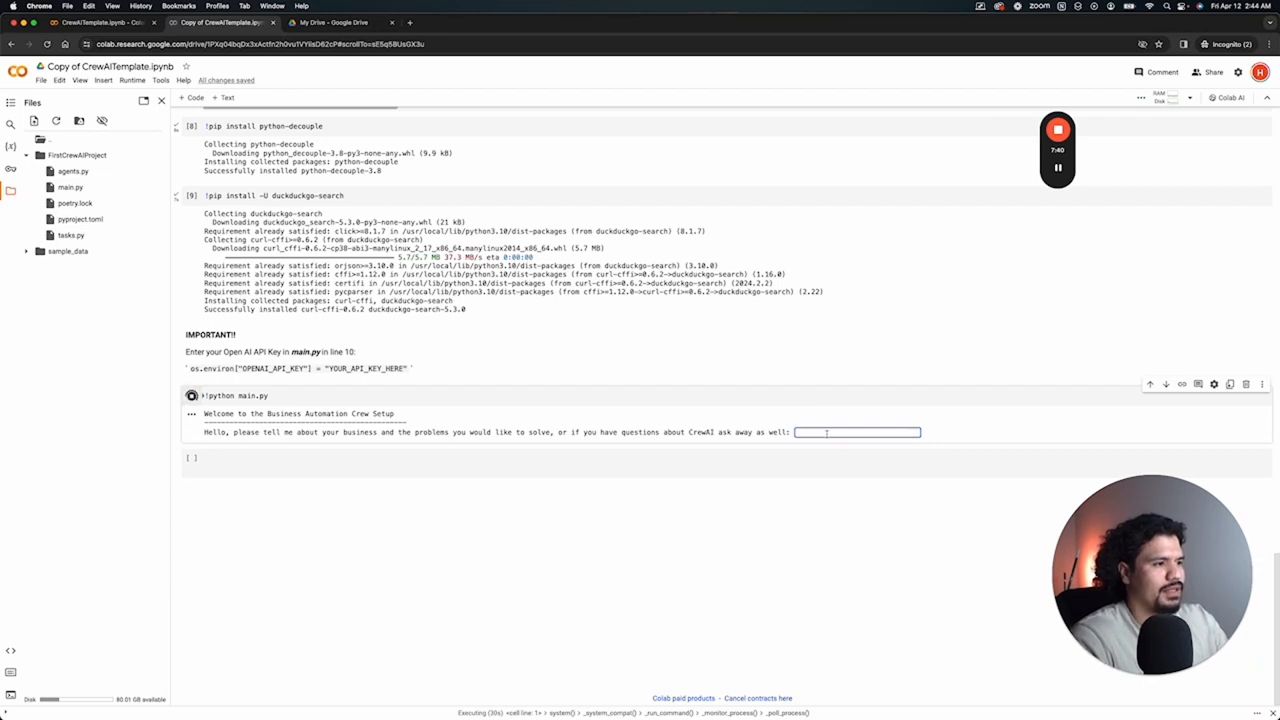
{"action": "type", "text": "I want to open a"}
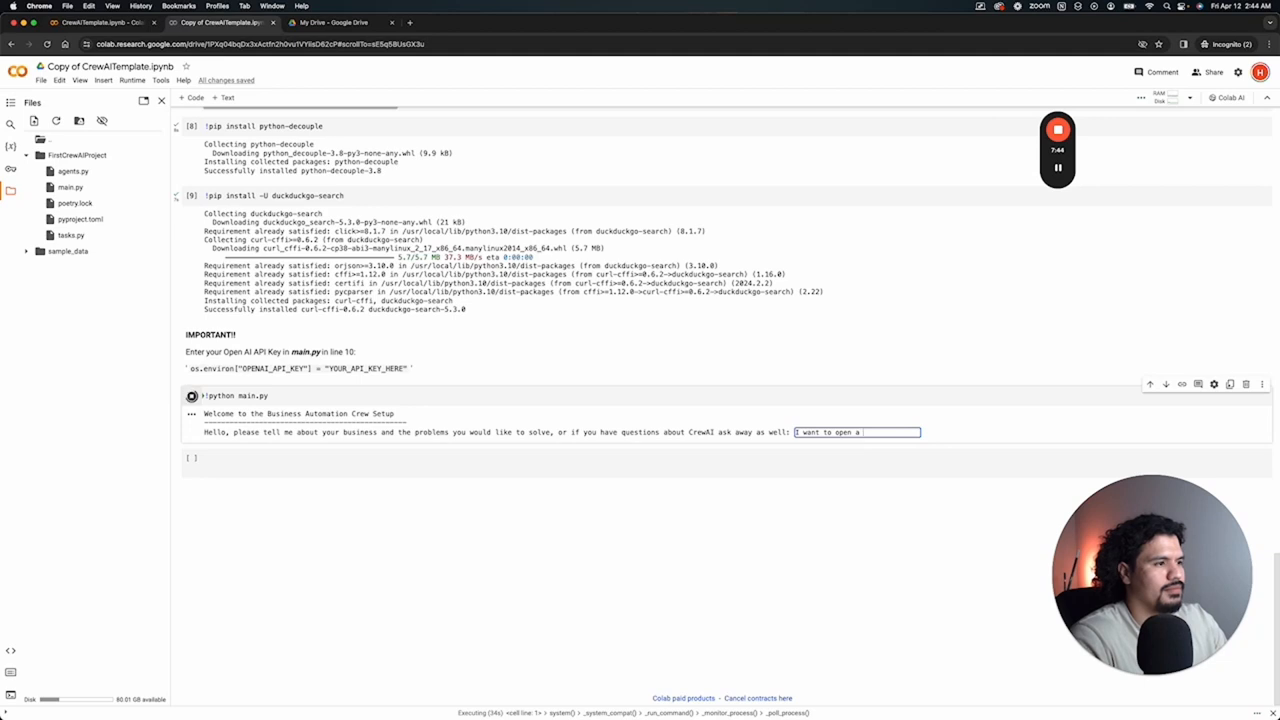
{"action": "type", "text": "bbq food tru"}
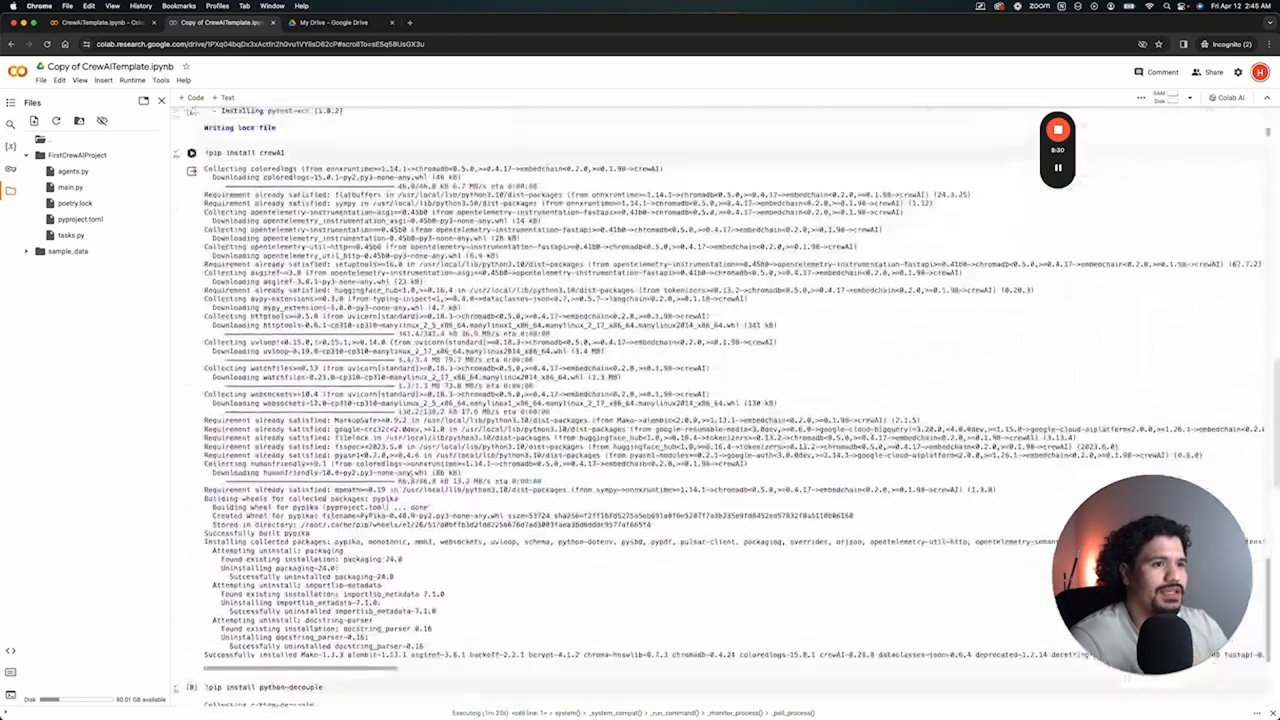
Scroll through the agents' output on scriptwriting, editing, SEO and engagement automations
{"action": "scroll", "scroll_direction": "up", "scroll_amount": 3}
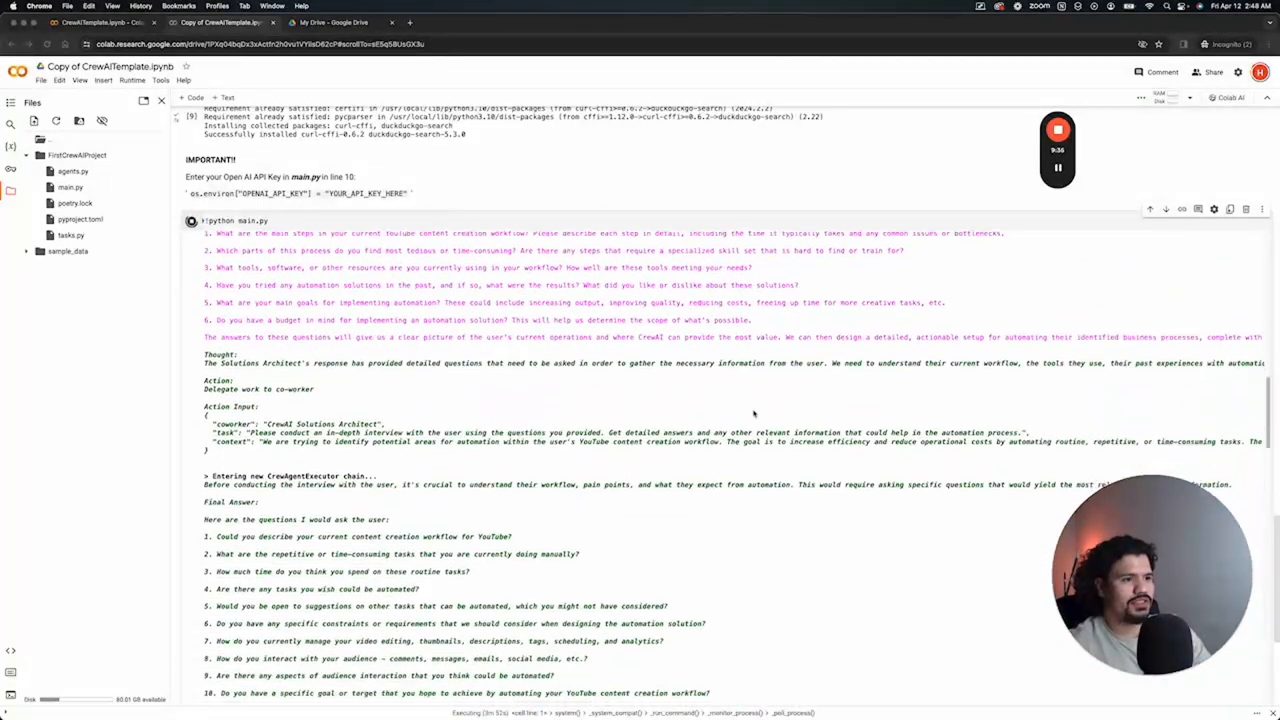
{"action": "scroll", "scroll_direction": "down", "scroll_amount": 3}
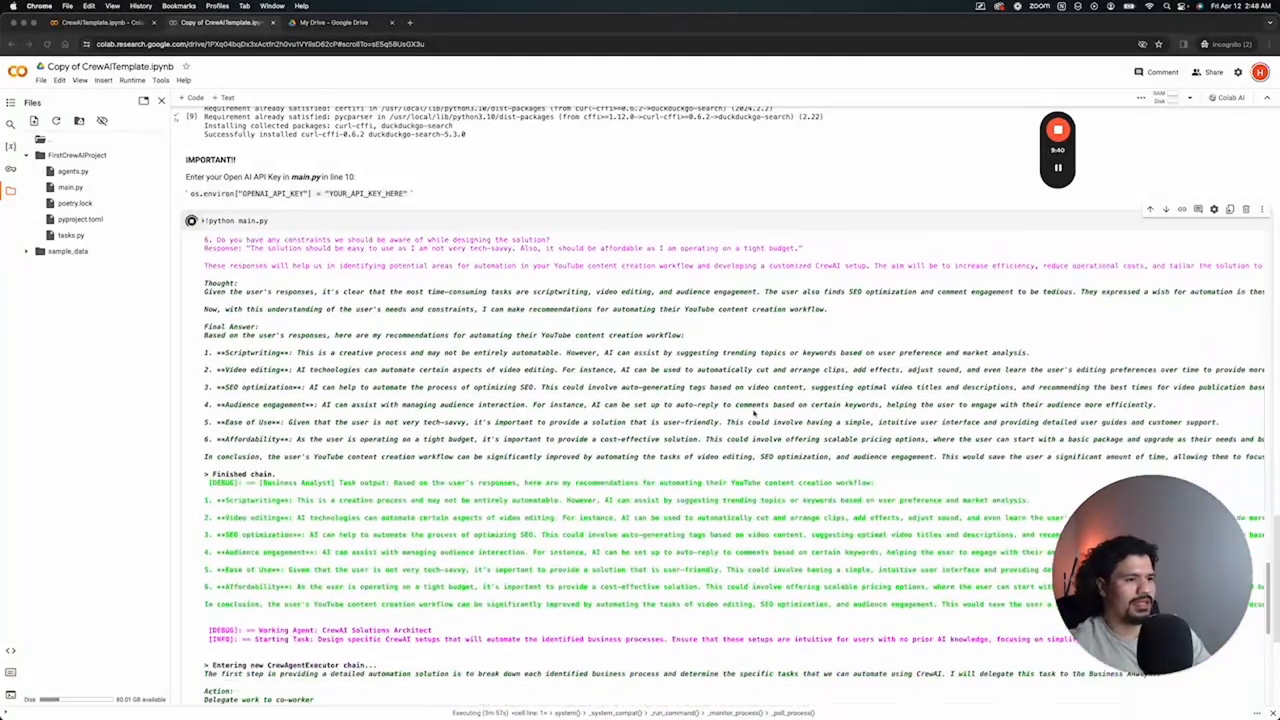
{"action": "scroll", "scroll_direction": "down", "scroll_amount": 3}
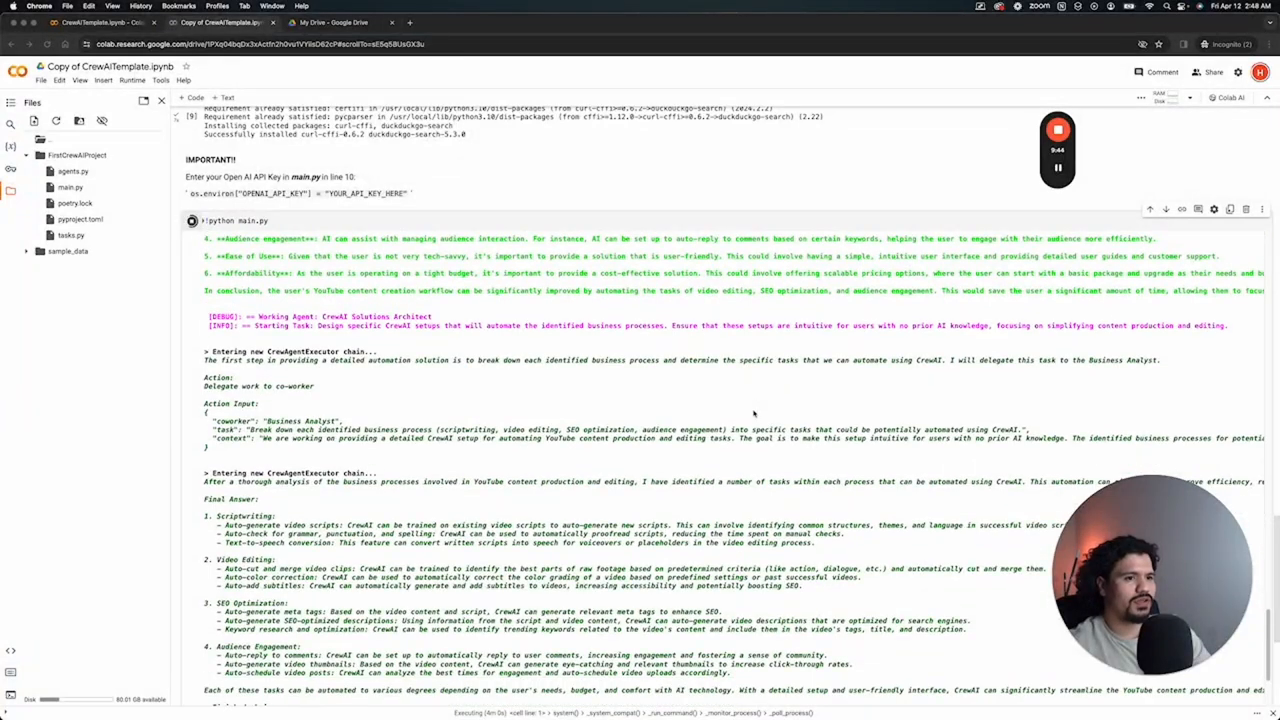
{"action": "scroll", "scroll_direction": "down", "scroll_amount": 3}
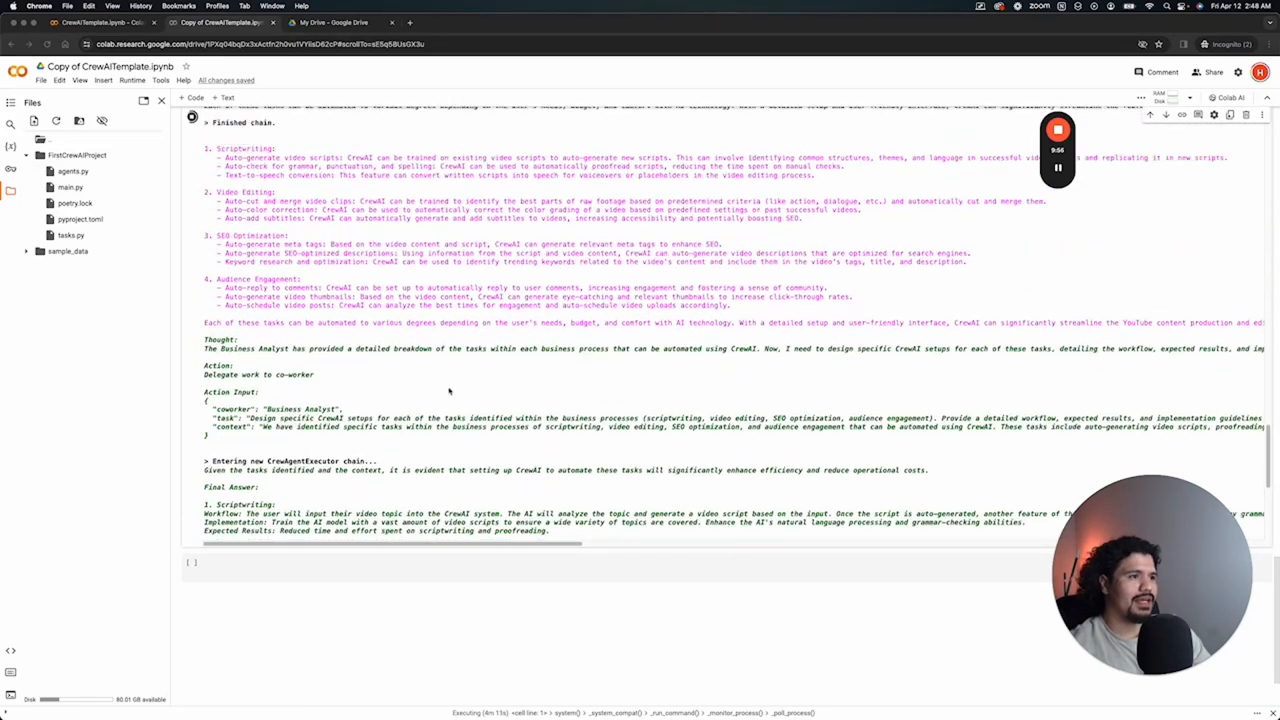
{"action": "scroll", "scroll_direction": "down", "scroll_amount": 3}
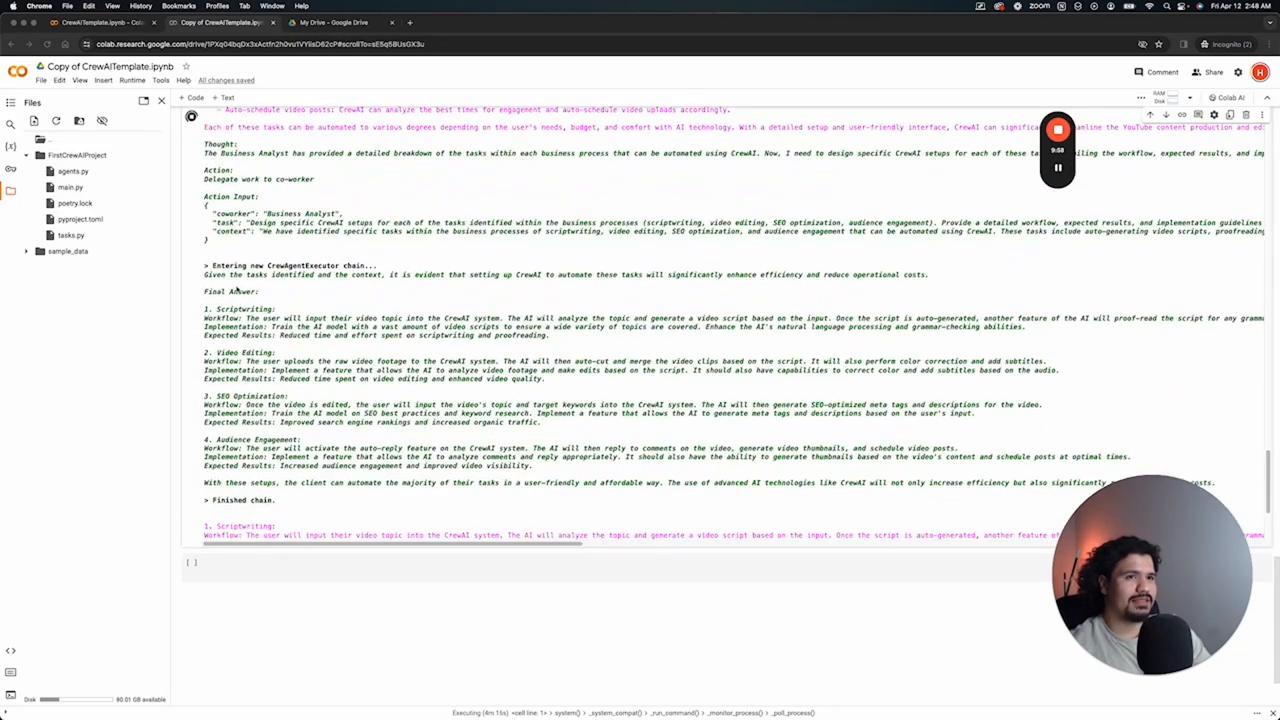